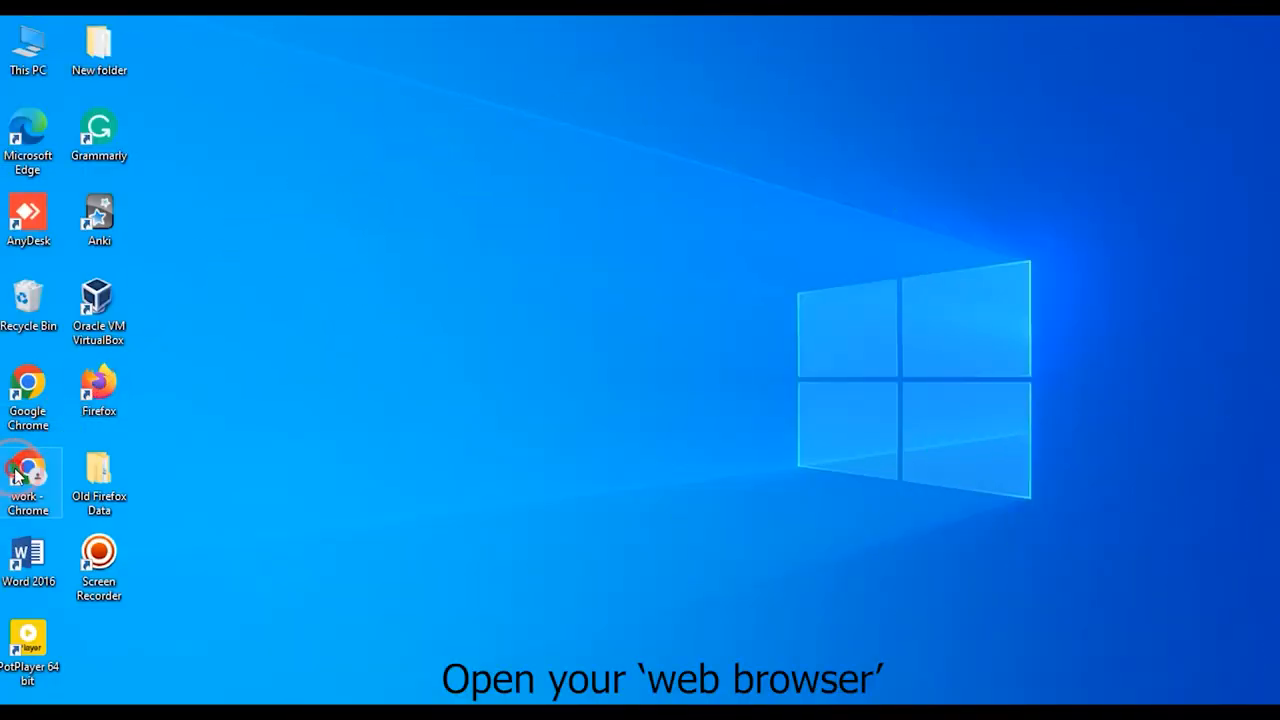
# Step: Launch Google Chrome and load the ONT admin page at 192.168.1.1
pyautogui.doubleClick(28, 476)
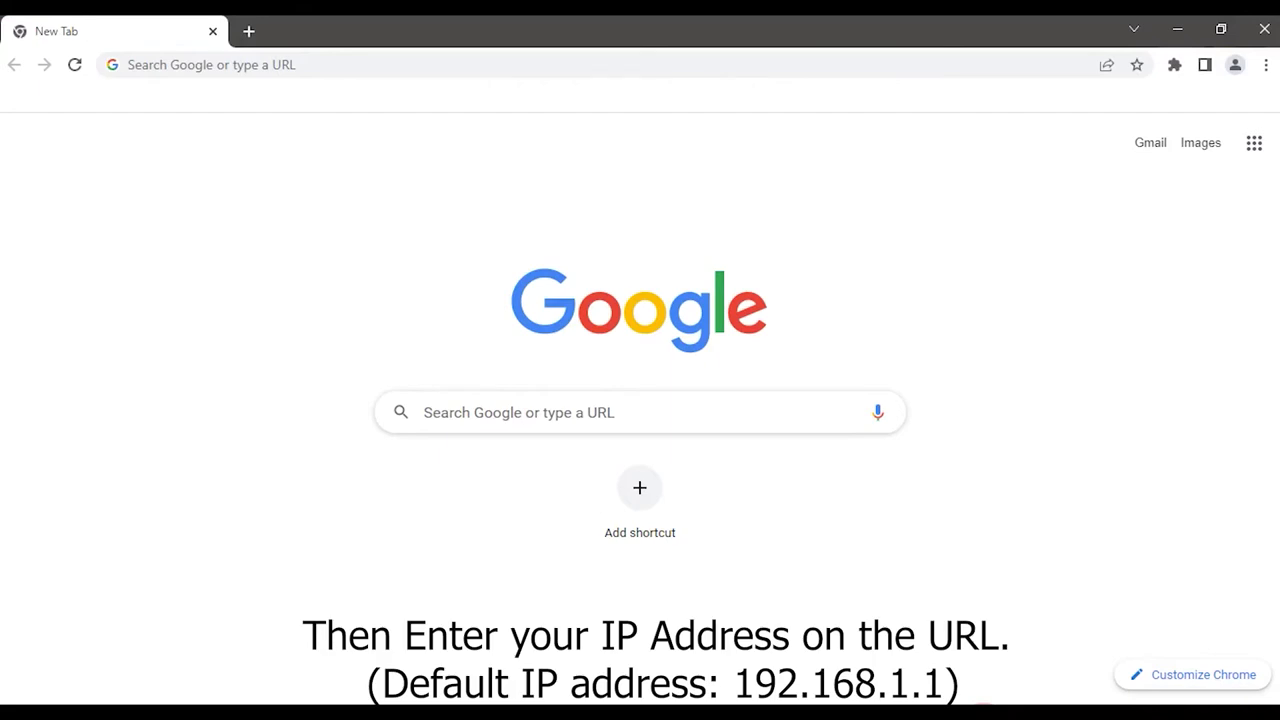
pyautogui.write('192.168.1.1')
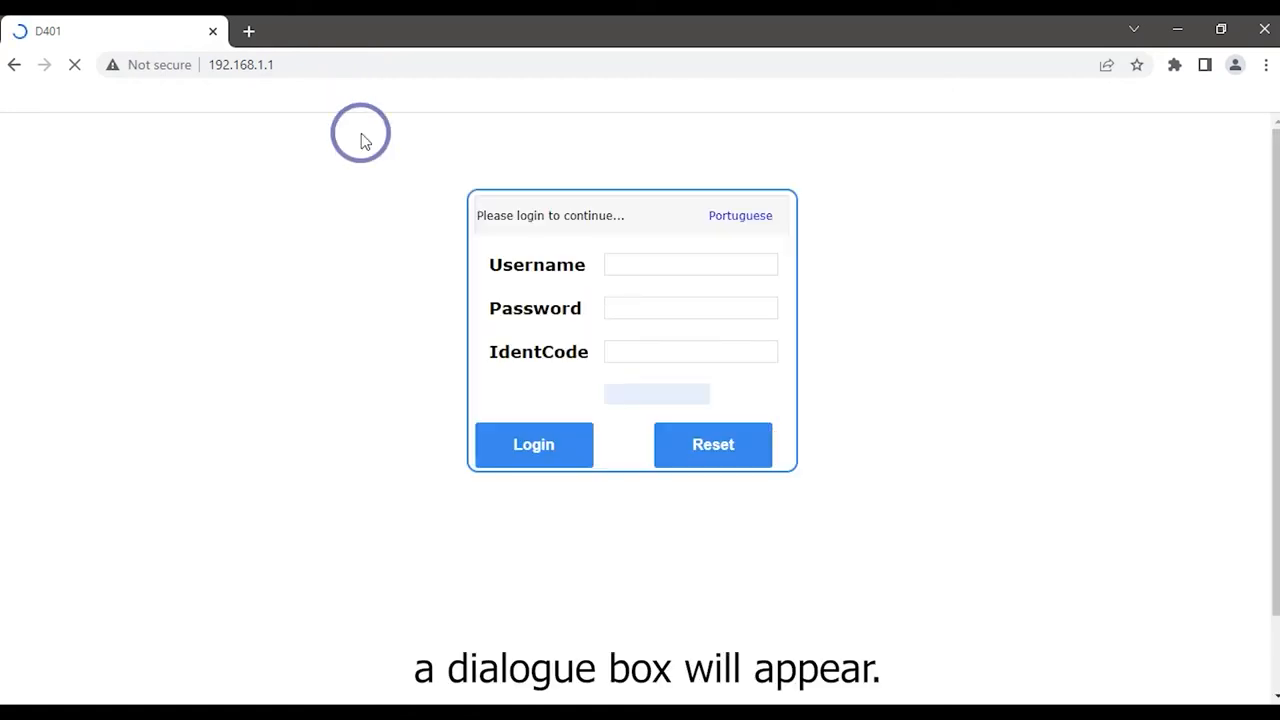
# Step: Sign in as admin with the password and IdentCode WEO, reaching the password change form
pyautogui.click(690, 264)
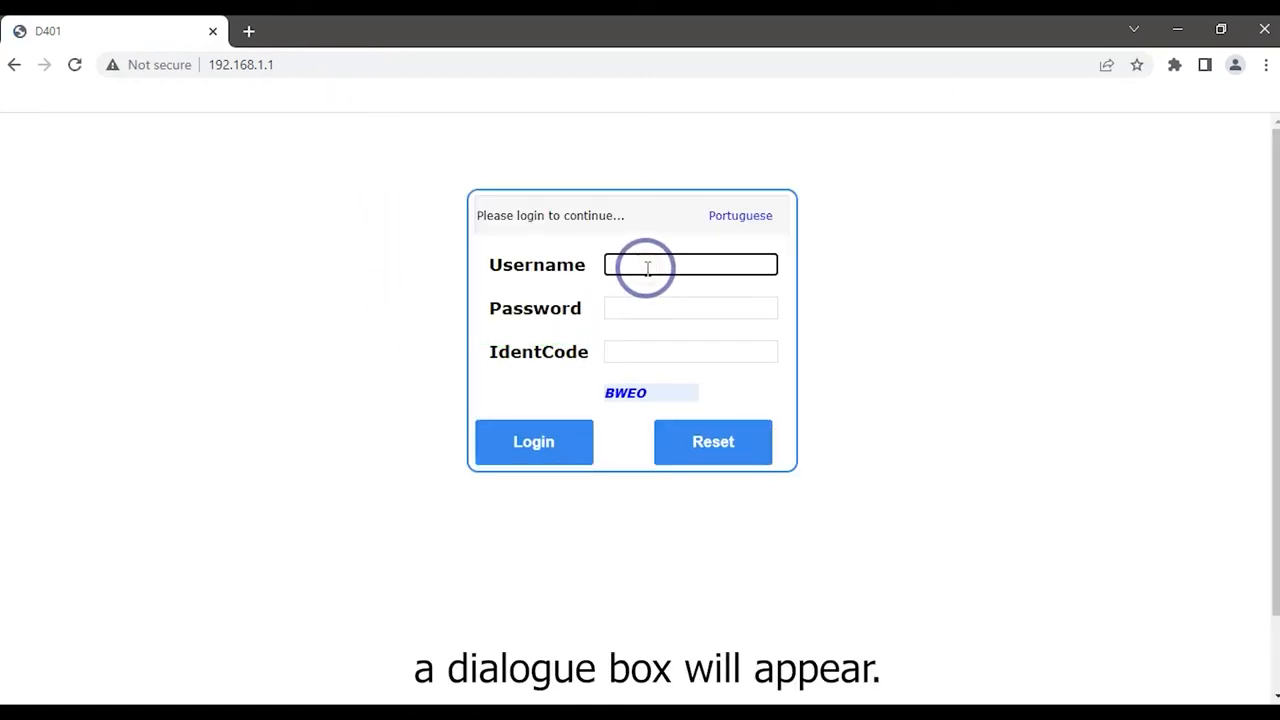
pyautogui.write('ad')
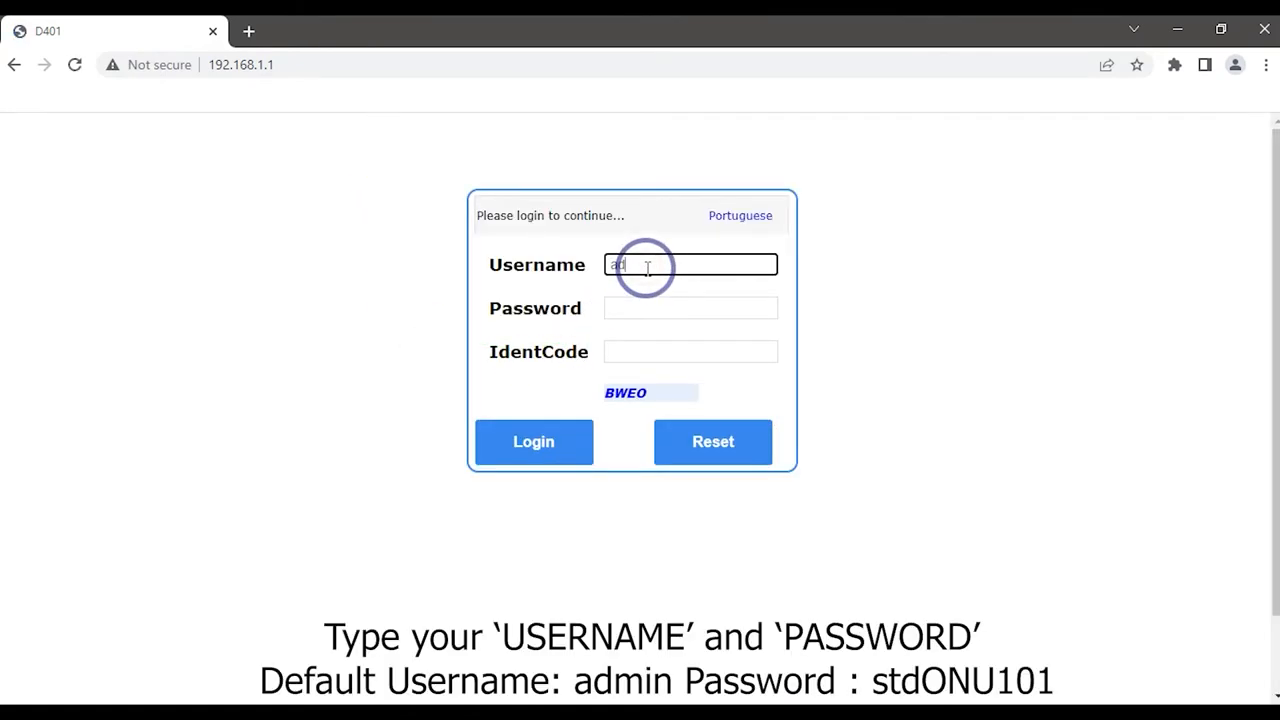
pyautogui.click(690, 308)
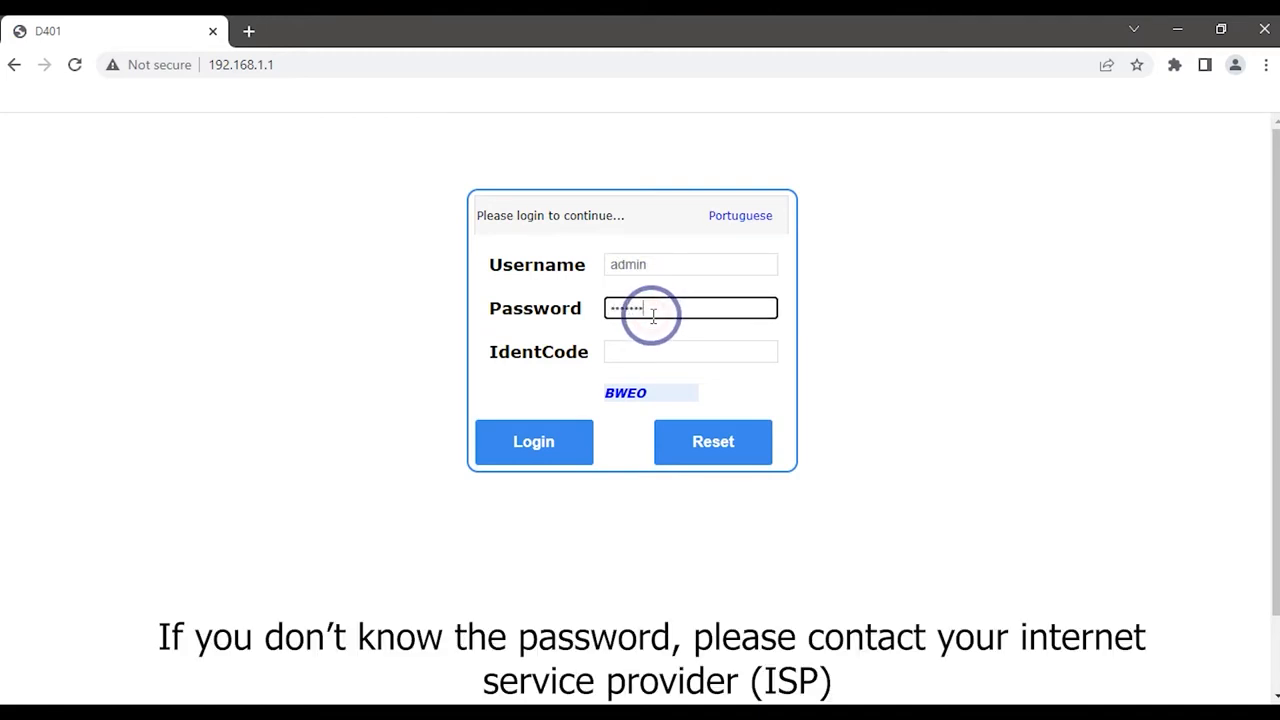
pyautogui.write('••')
pyautogui.click(690, 350)
pyautogui.write('B')
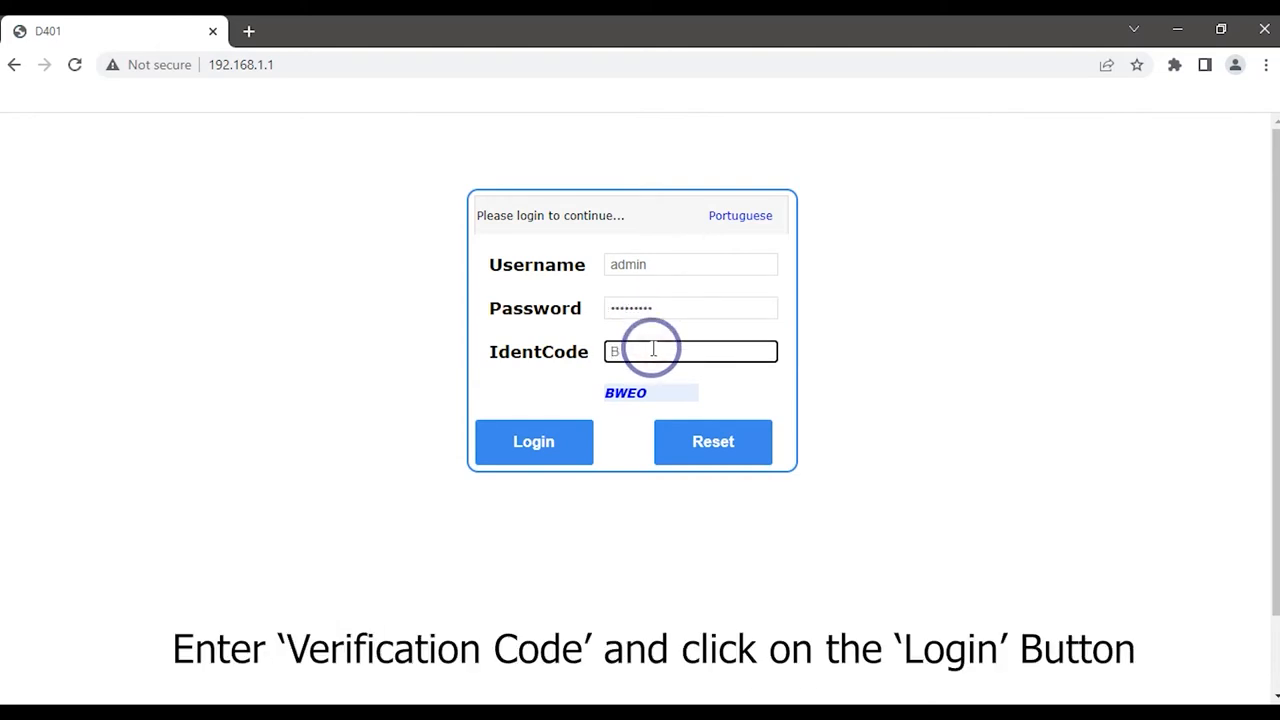
pyautogui.write('WEO')
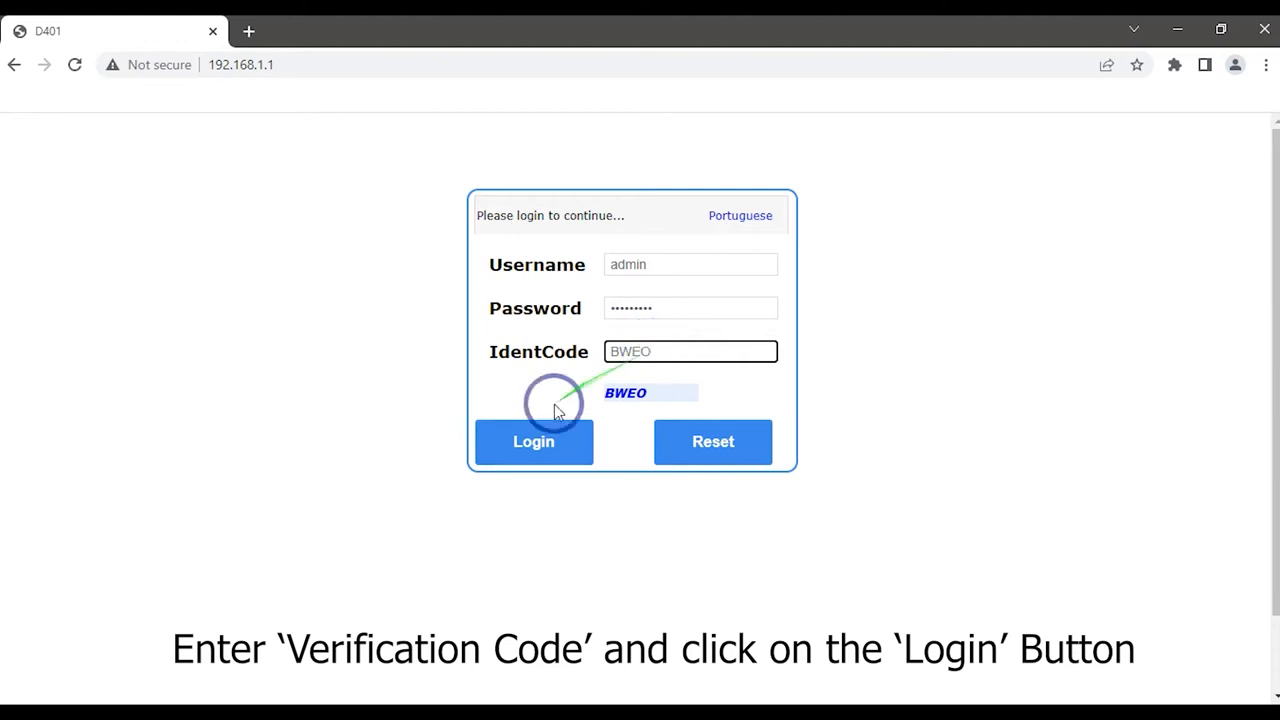
pyautogui.click(532, 442)
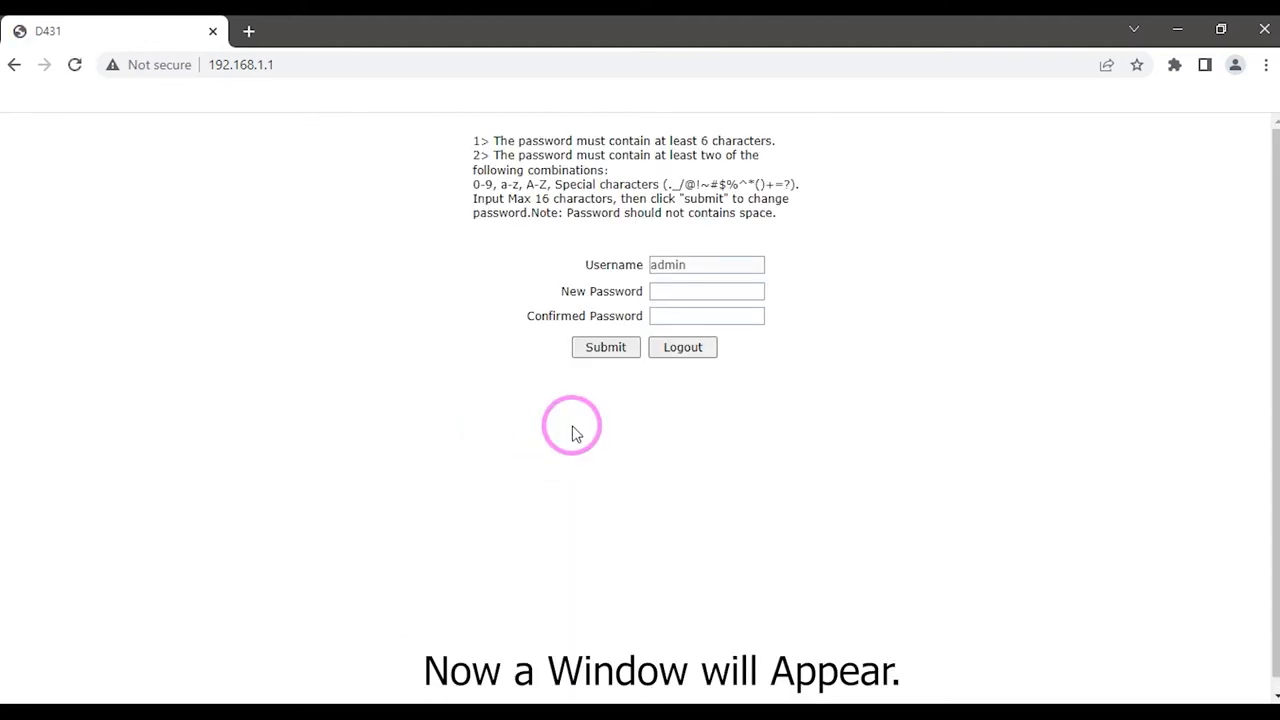
pyautogui.moveTo(552, 260)
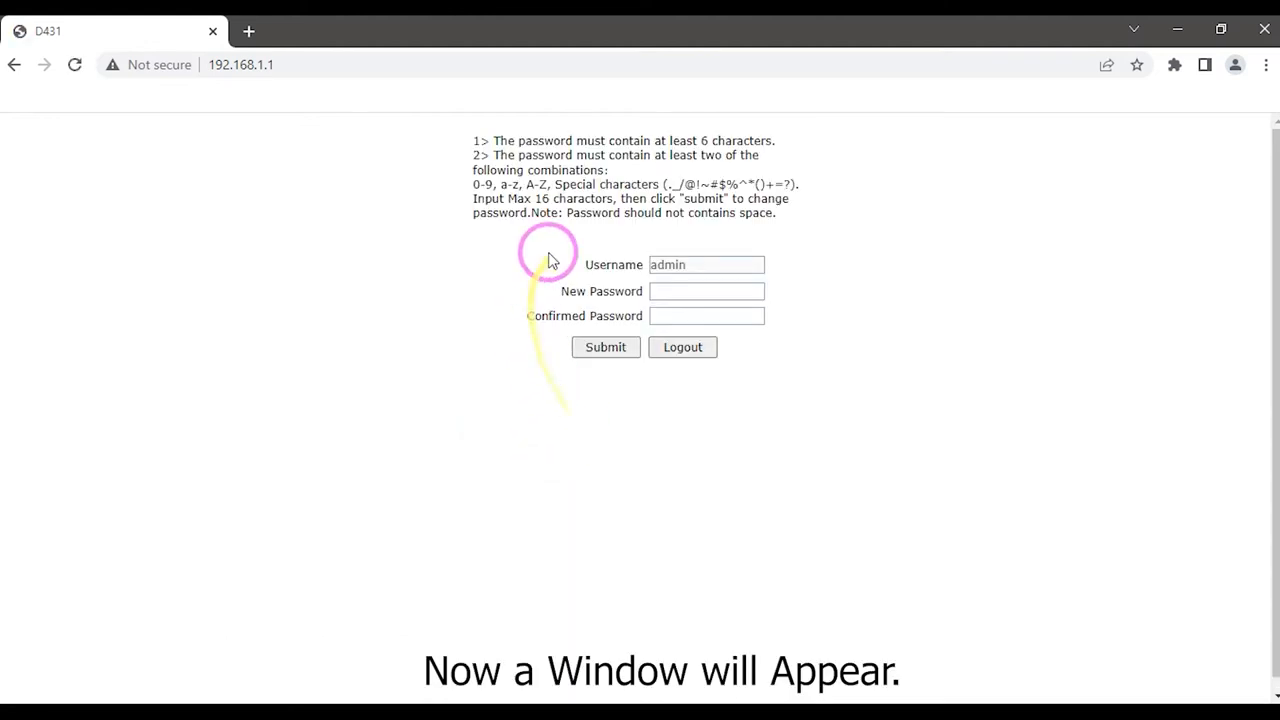
pyautogui.moveTo(510, 282)
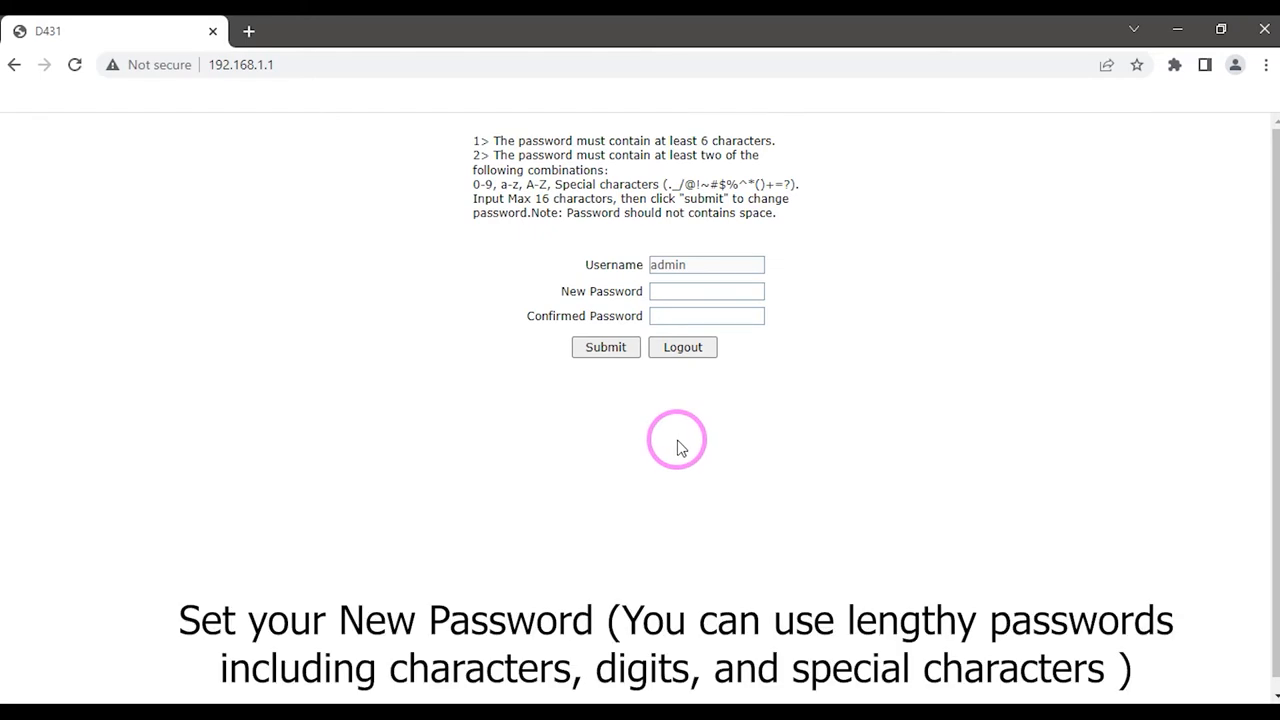
# Step: Enter and confirm a new admin password and submit it, returning to the login form
pyautogui.click(706, 292)
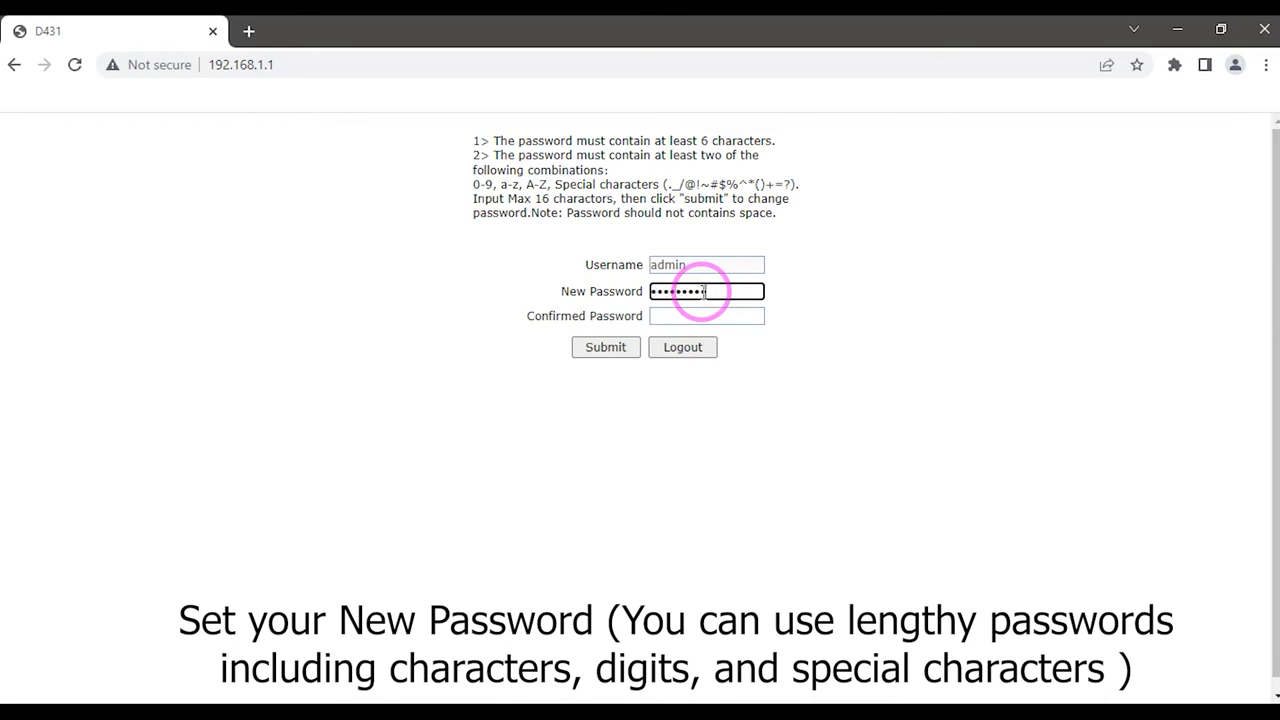
pyautogui.click(706, 316)
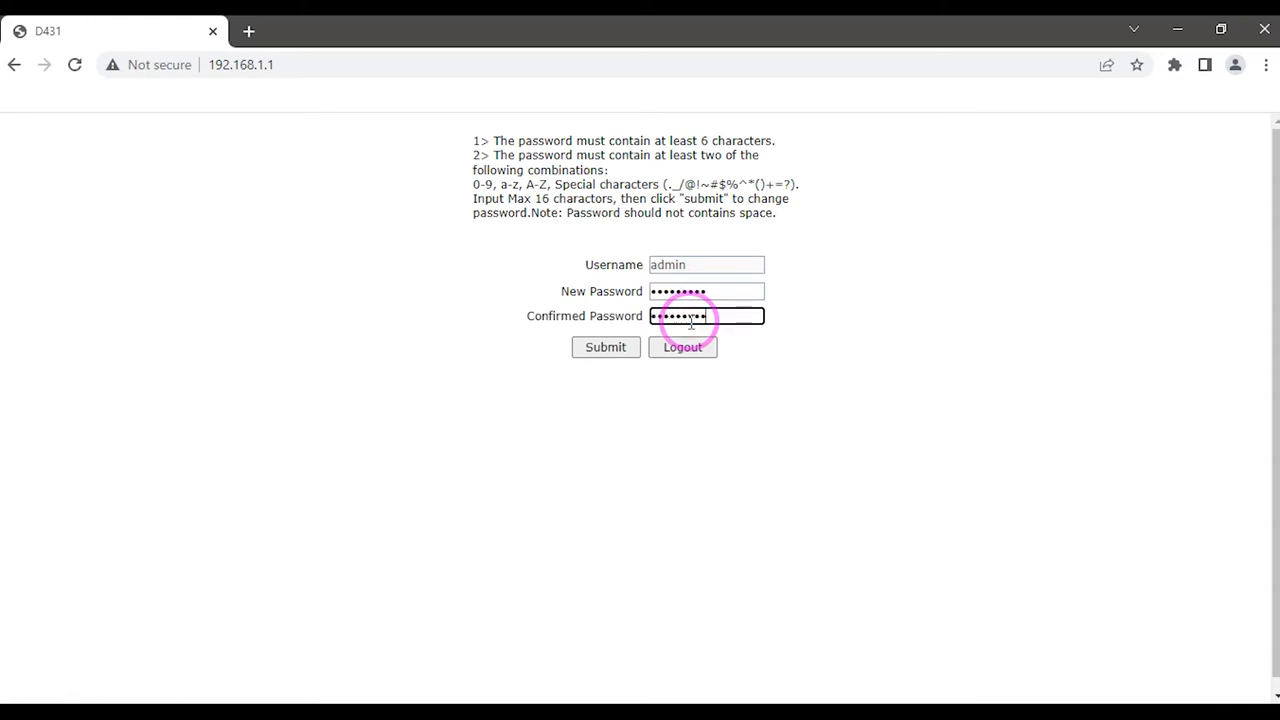
pyautogui.click(604, 348)
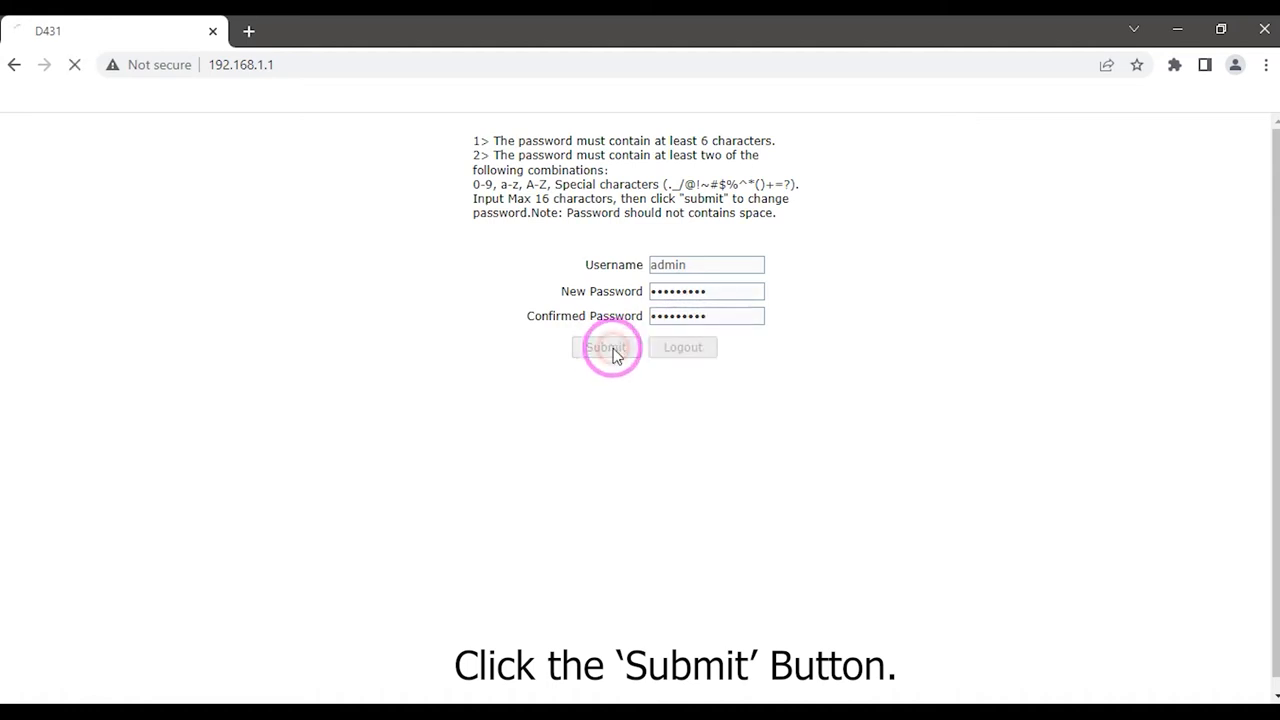
pyautogui.click(604, 348)
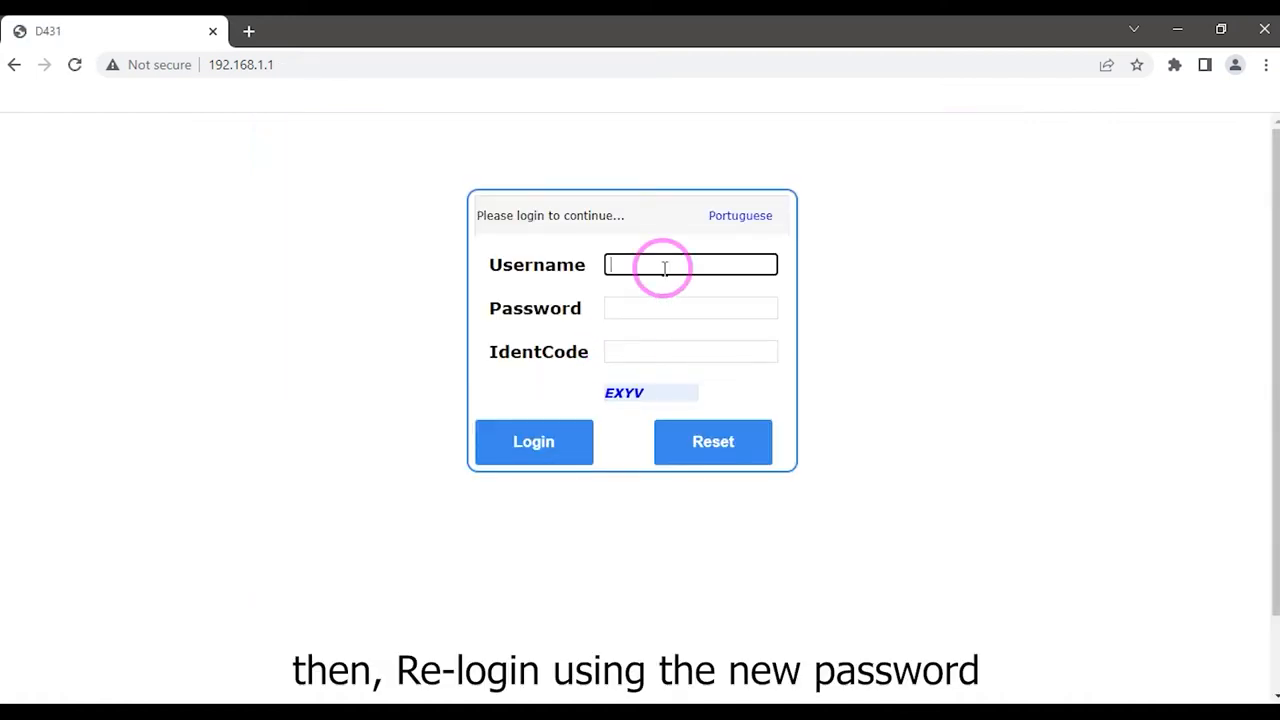
pyautogui.write('admin')
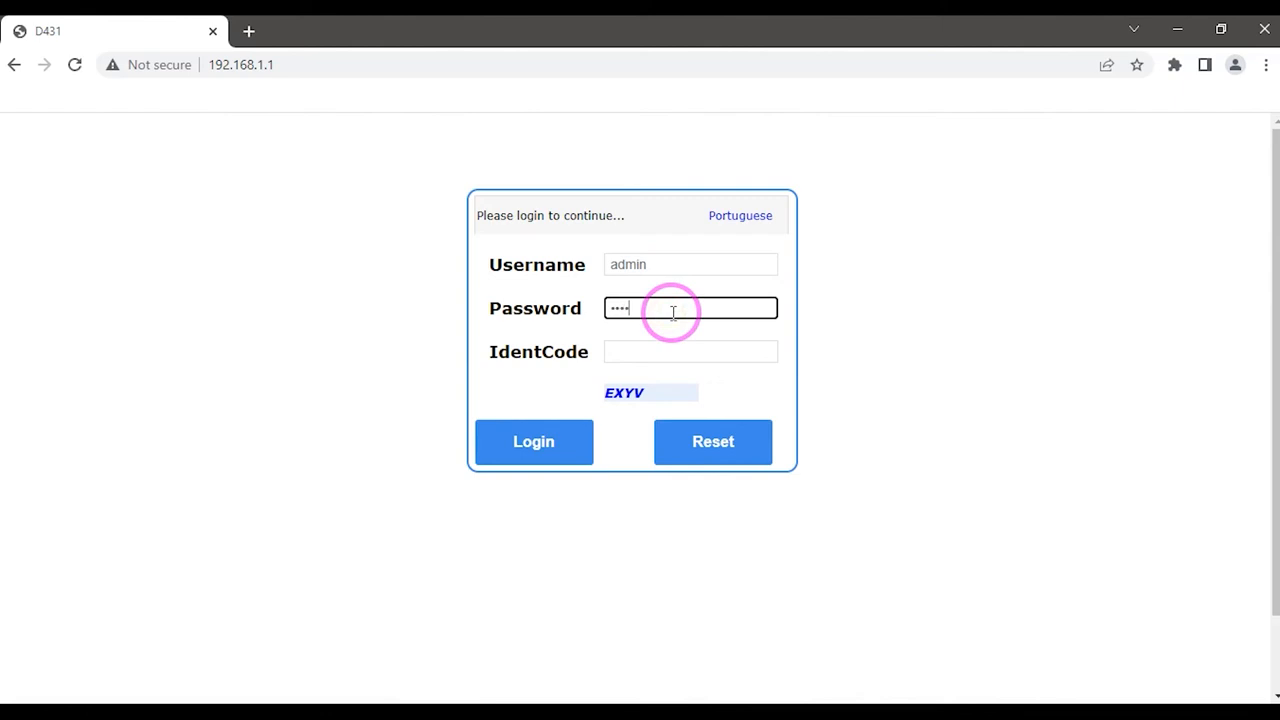
pyautogui.click(690, 352)
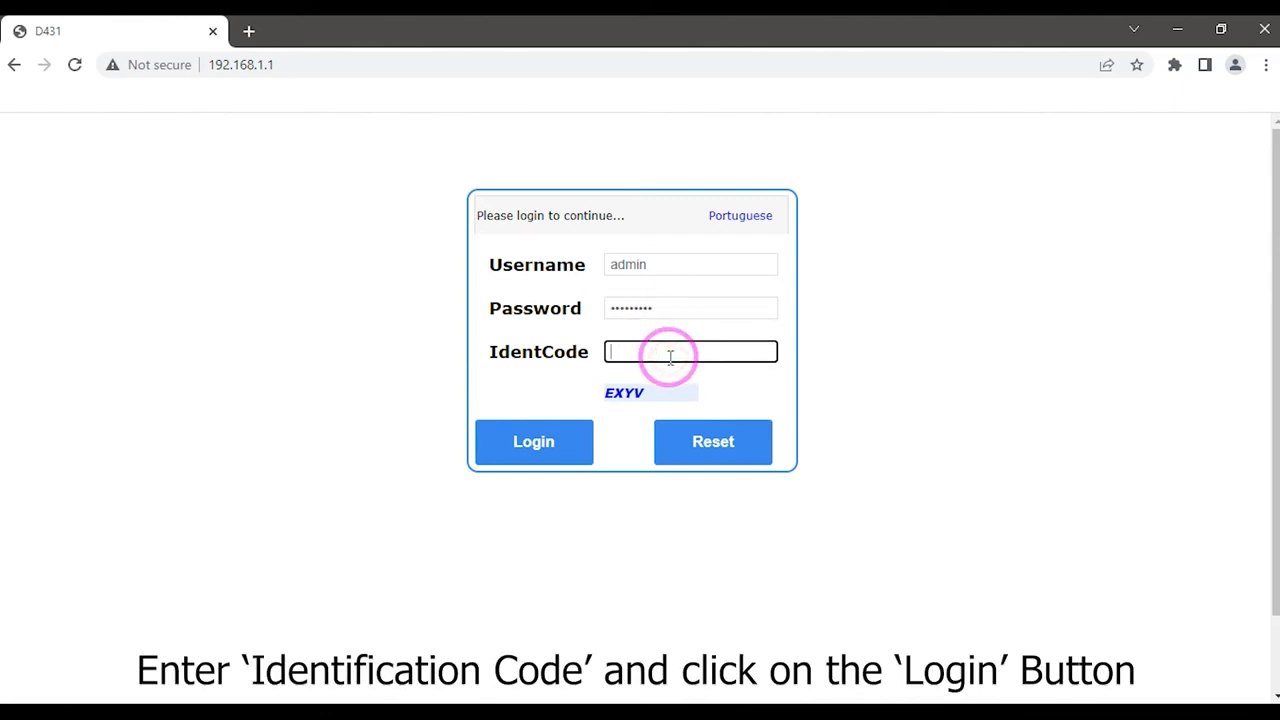
pyautogui.write('EX')
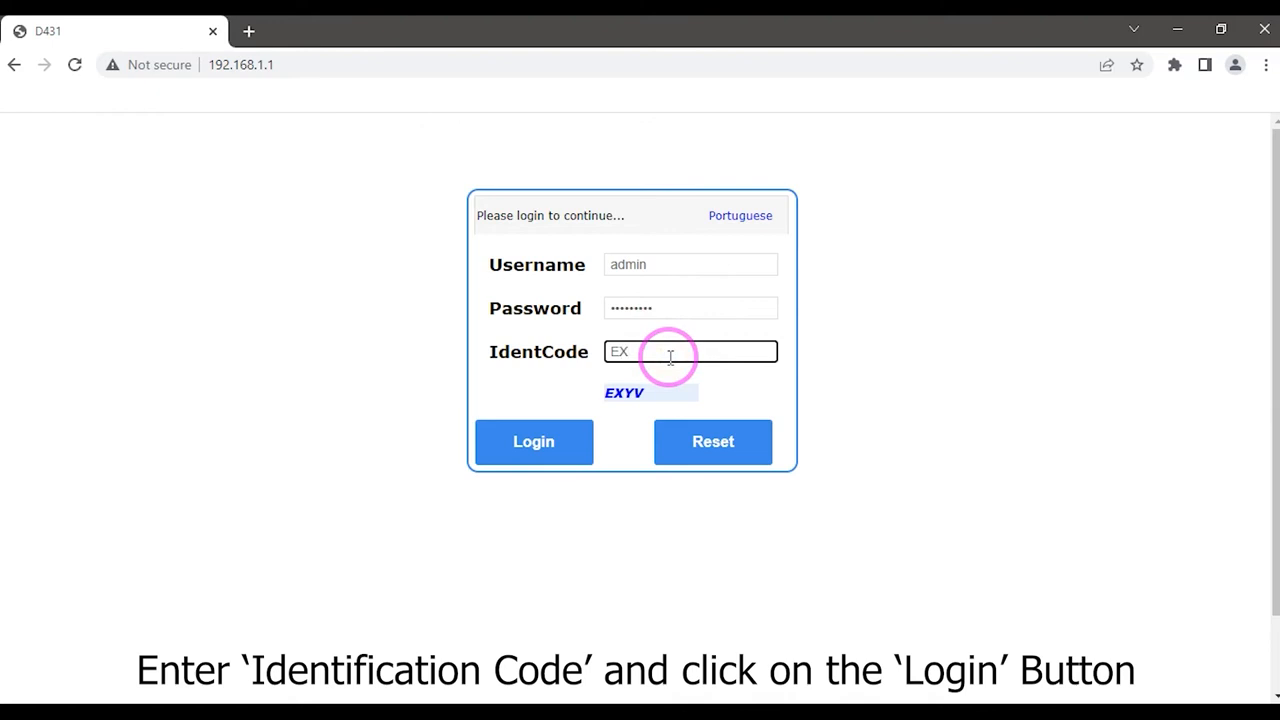
pyautogui.write('YV')
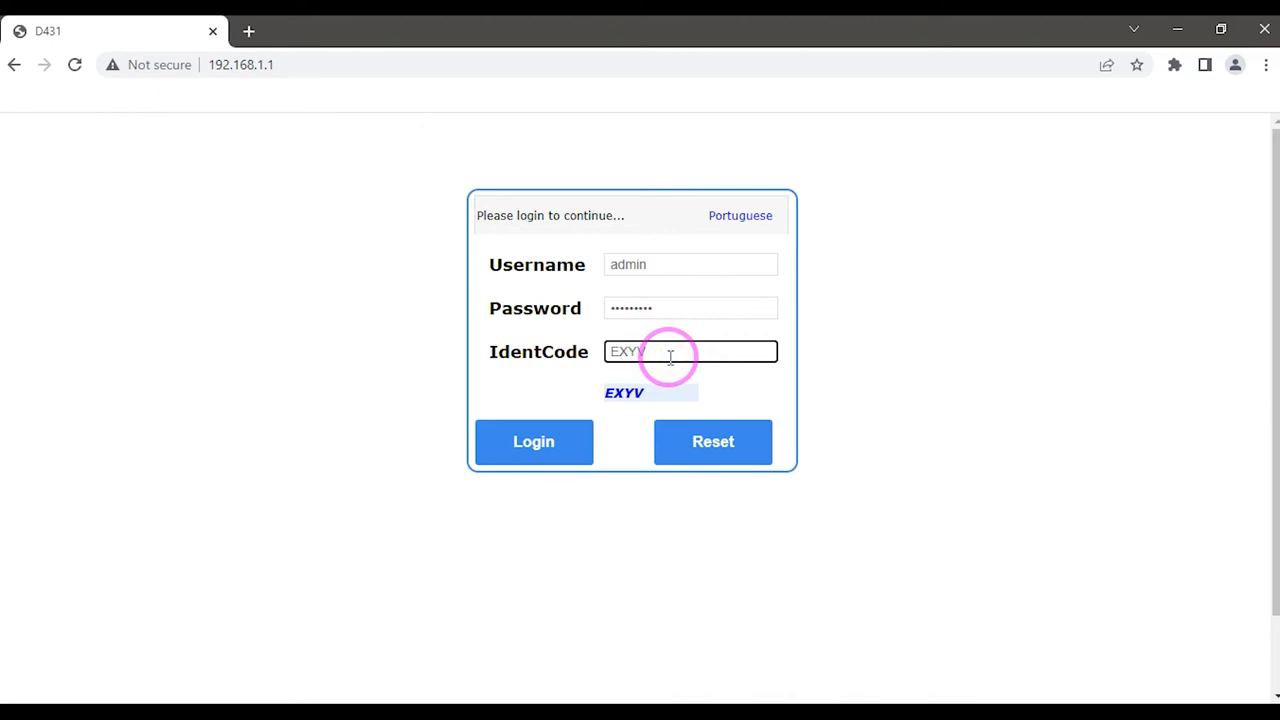
pyautogui.click(532, 442)
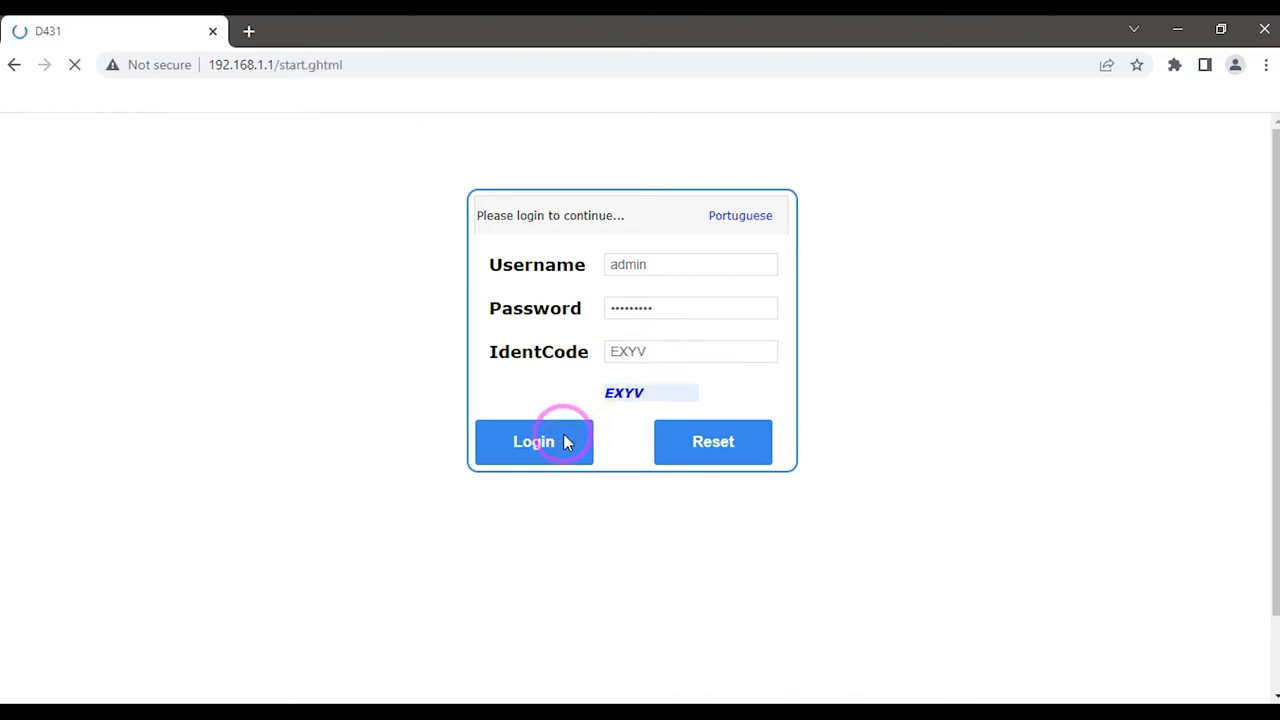
pyautogui.click(532, 442)
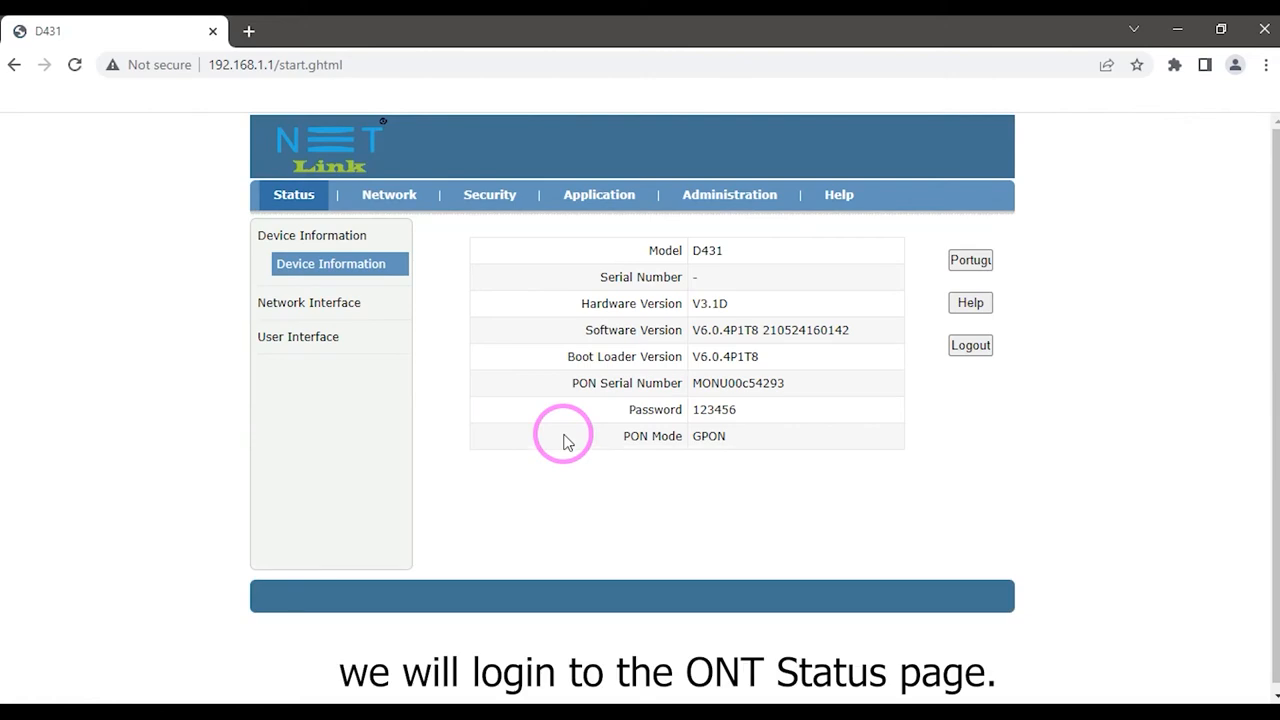
pyautogui.moveTo(748, 448)
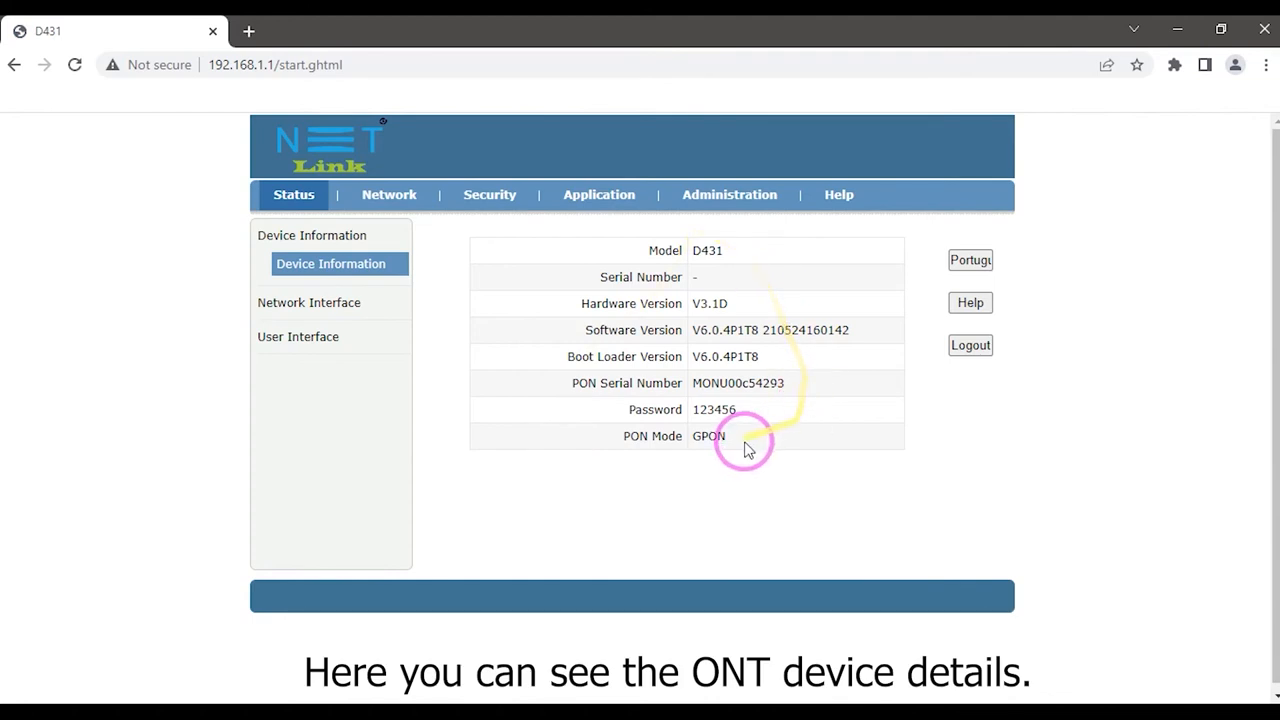
pyautogui.moveTo(704, 370)
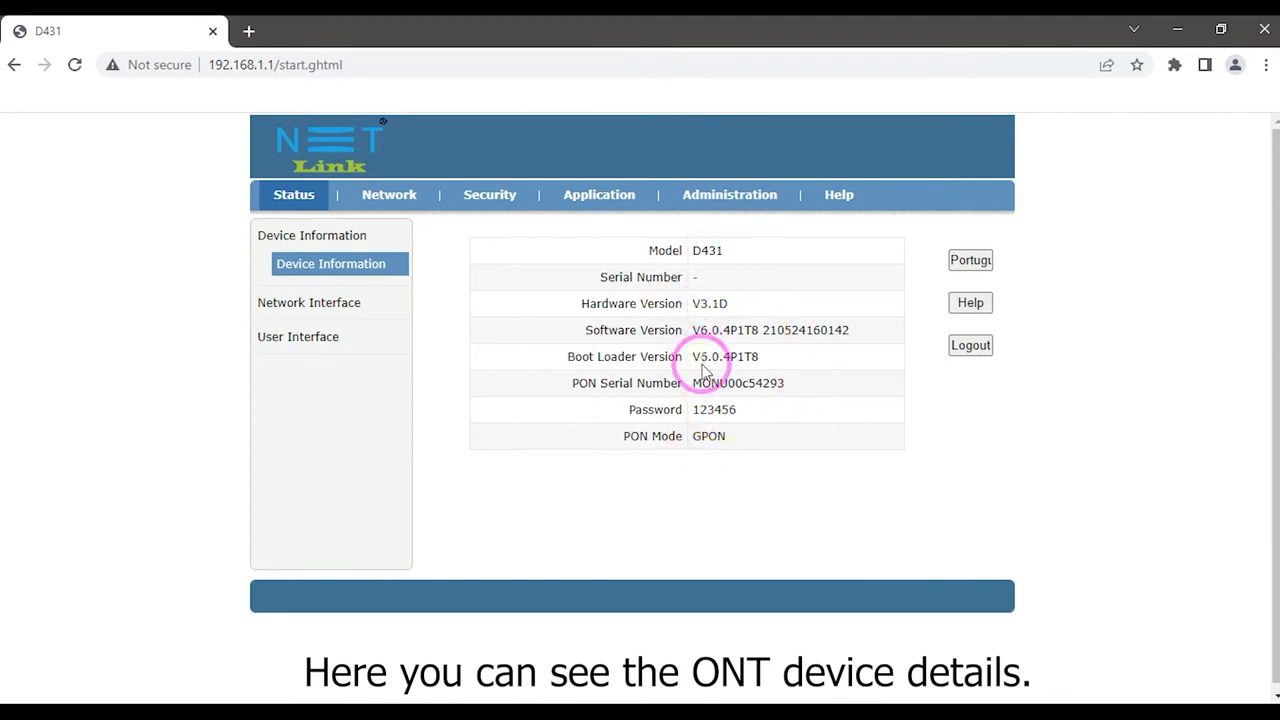
pyautogui.moveTo(710, 442)
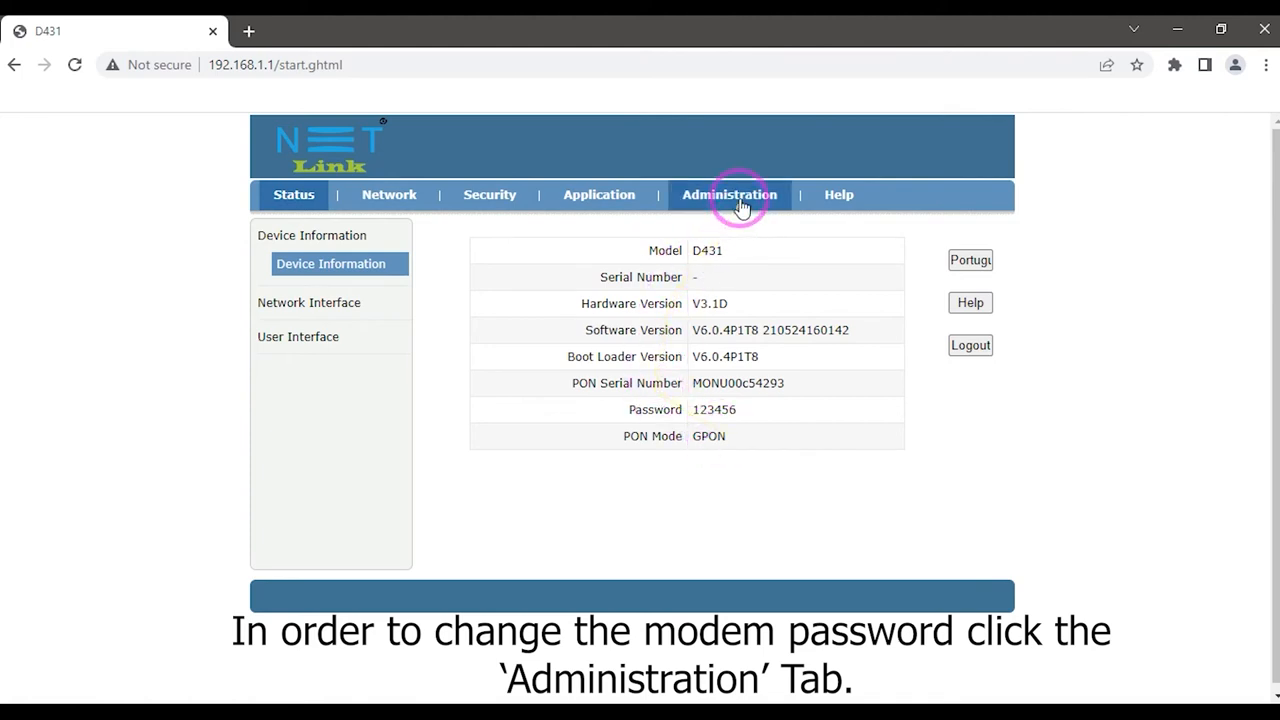
# Step: In Administration > User Management, enter old and new passwords and submit until the success notice appears
pyautogui.click(728, 194)
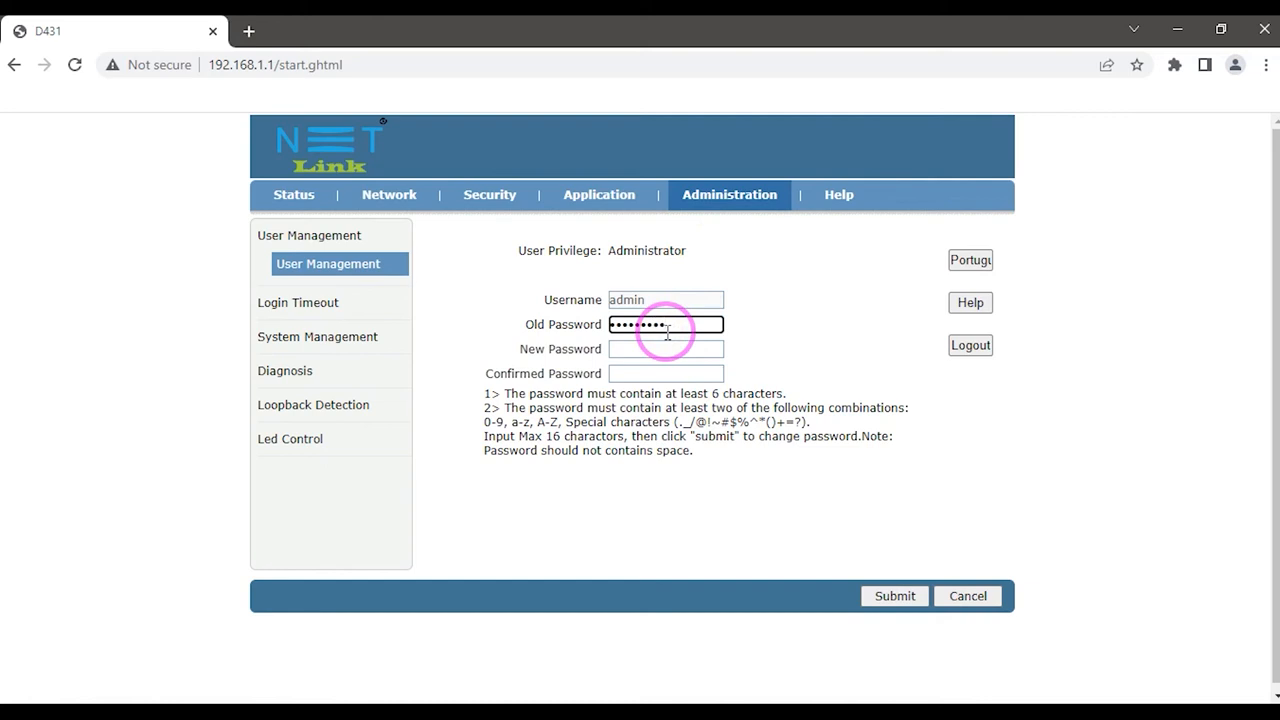
pyautogui.click(666, 348)
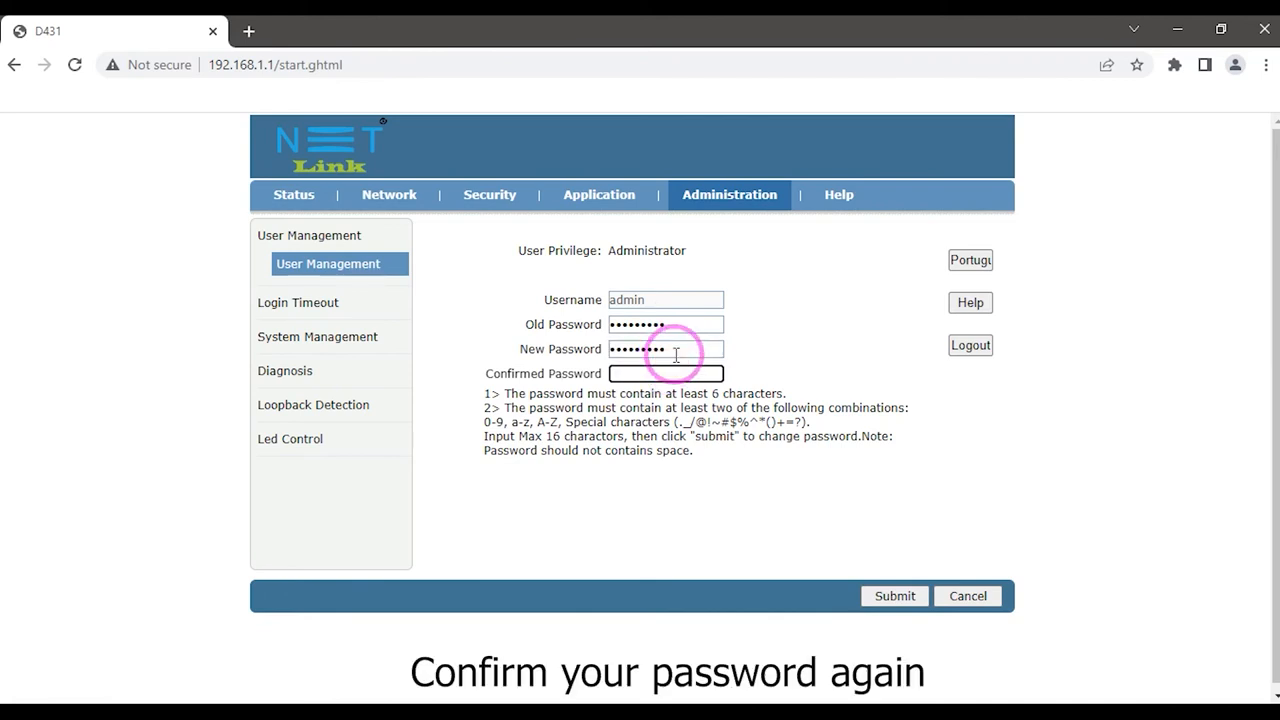
pyautogui.write('••••')
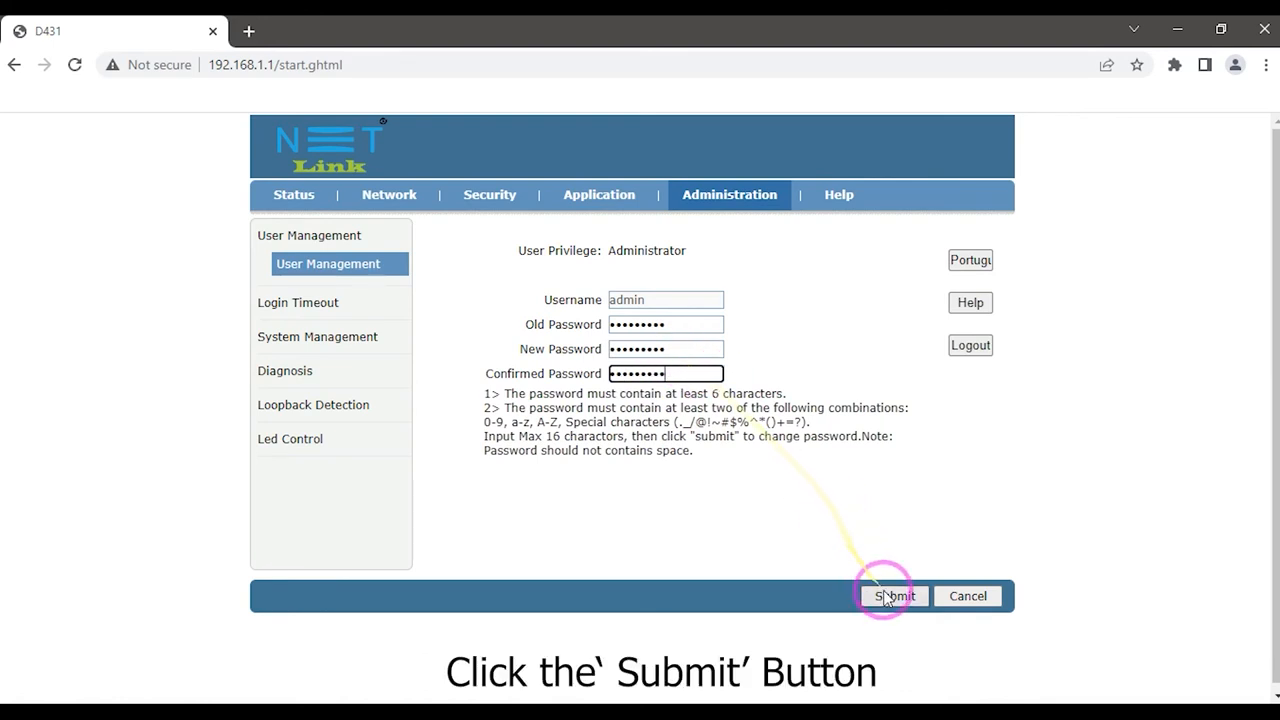
pyautogui.click(892, 596)
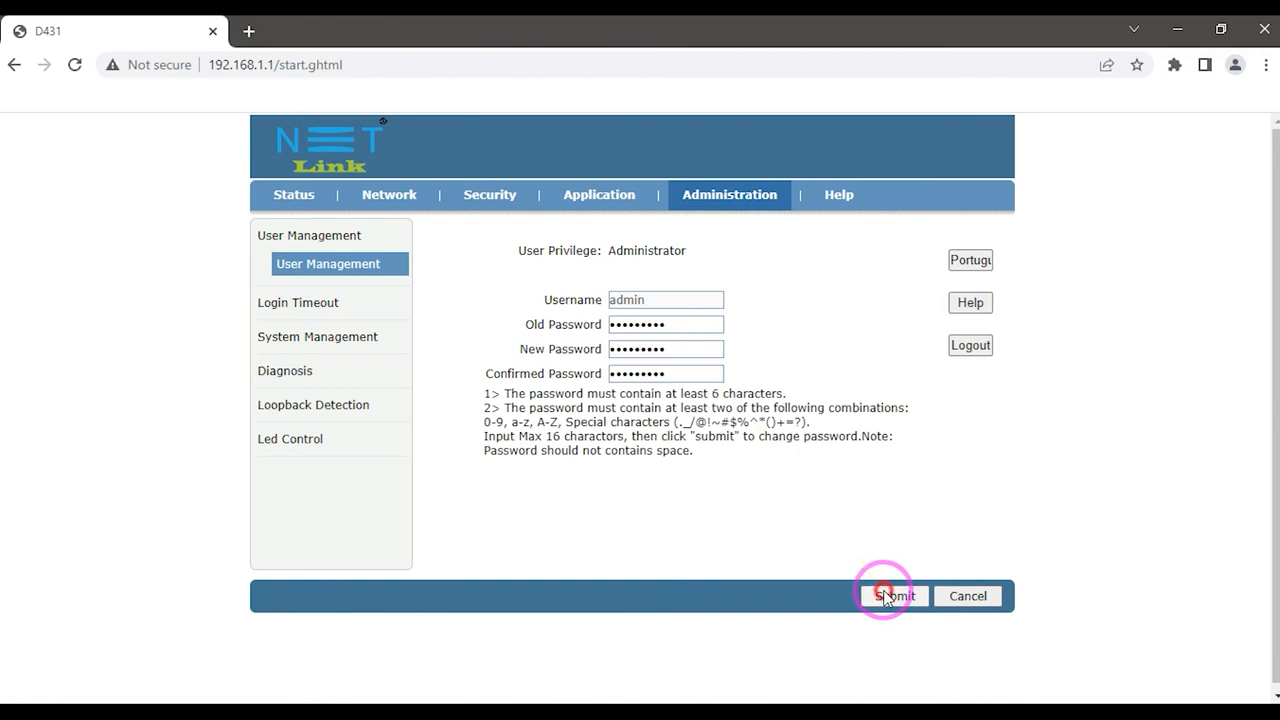
pyautogui.click(892, 596)
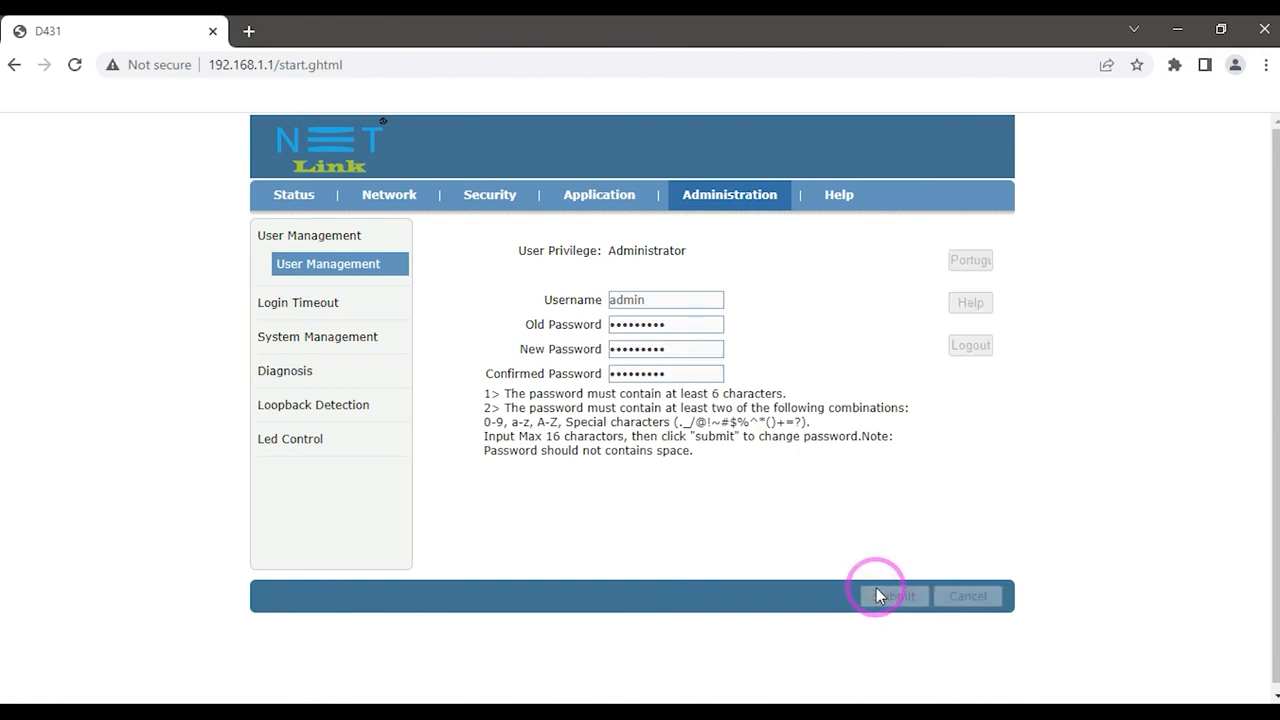
pyautogui.click(892, 596)
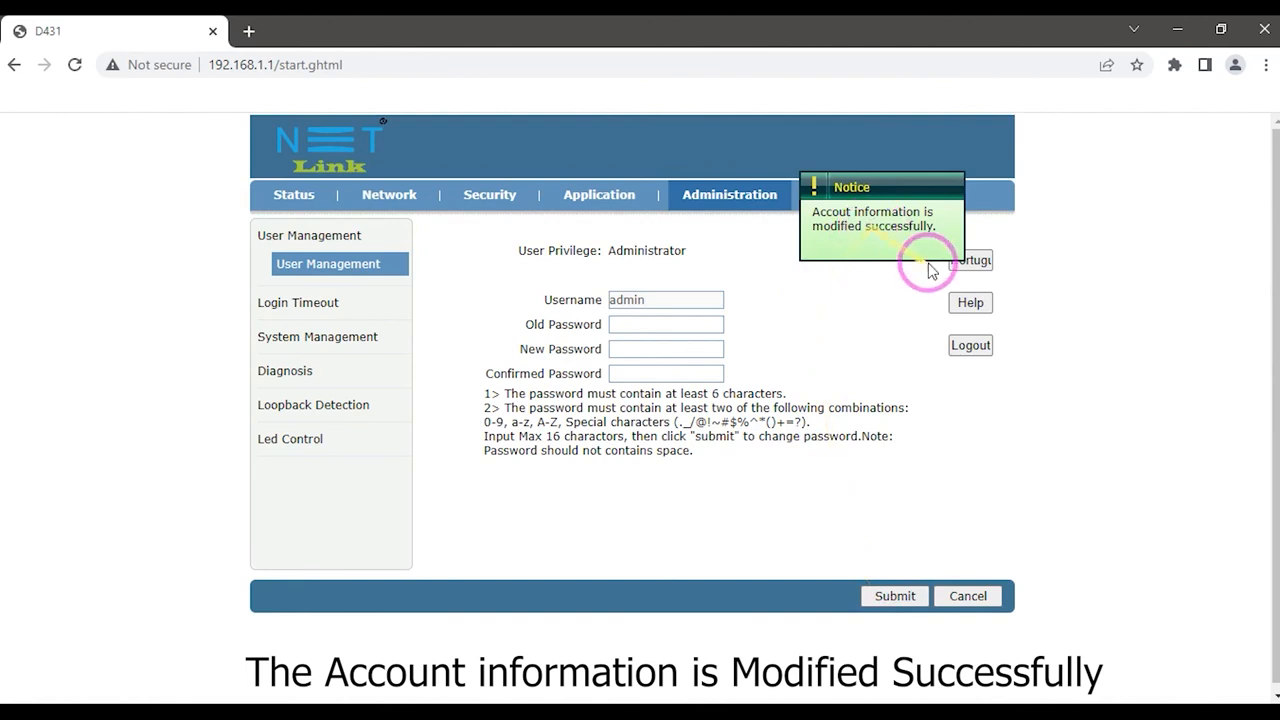
pyautogui.moveTo(764, 290)
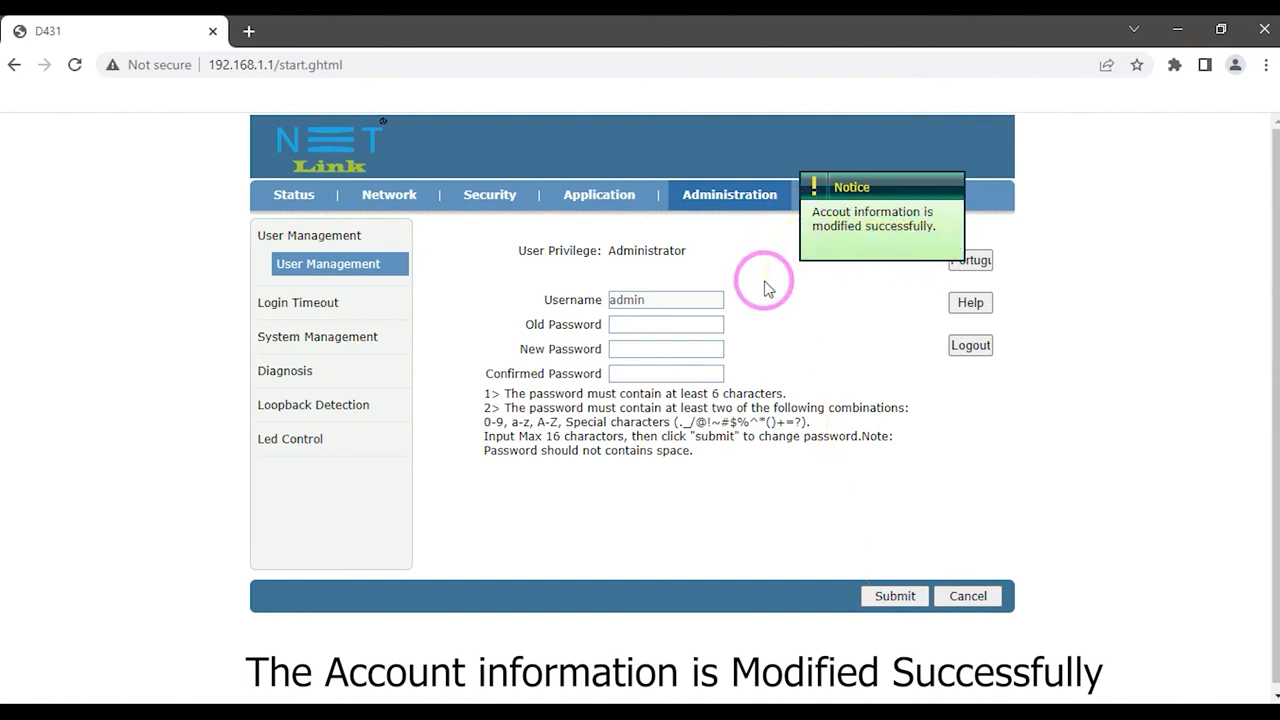
# Step: Dismiss the 'Account information is modified successfully' notice, landing on the login form
pyautogui.click(968, 344)
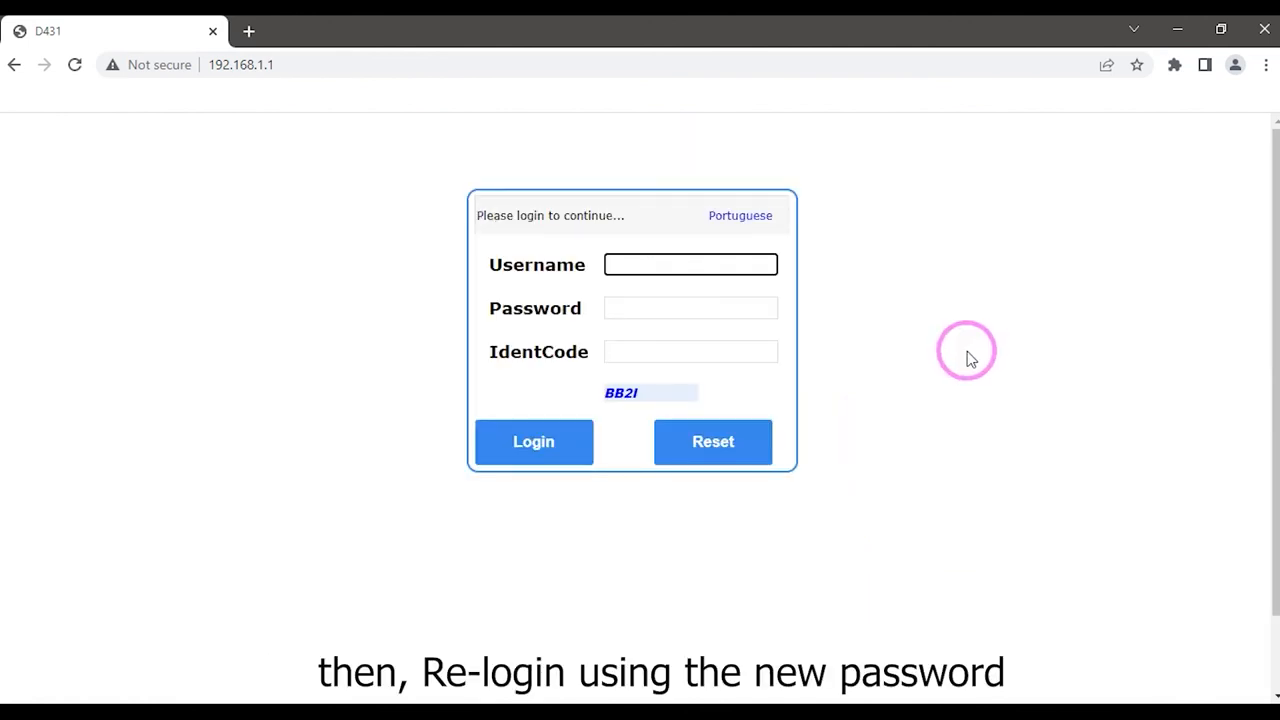
pyautogui.moveTo(950, 352)
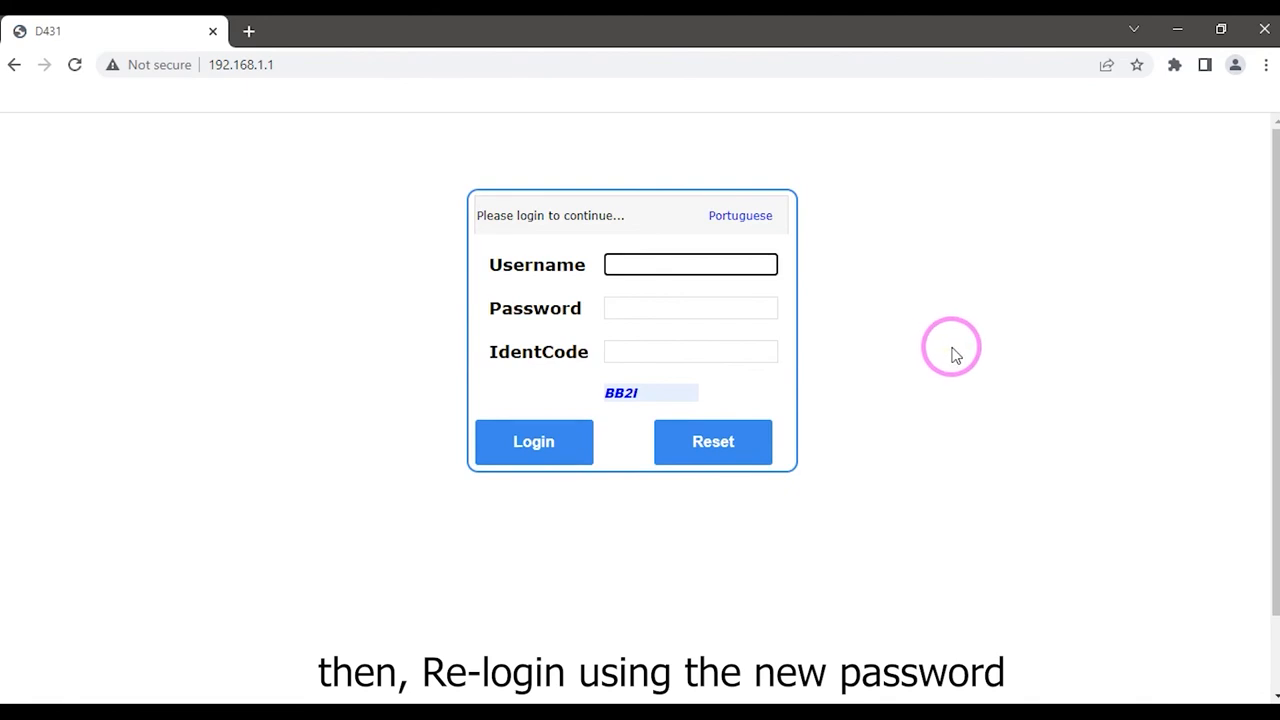